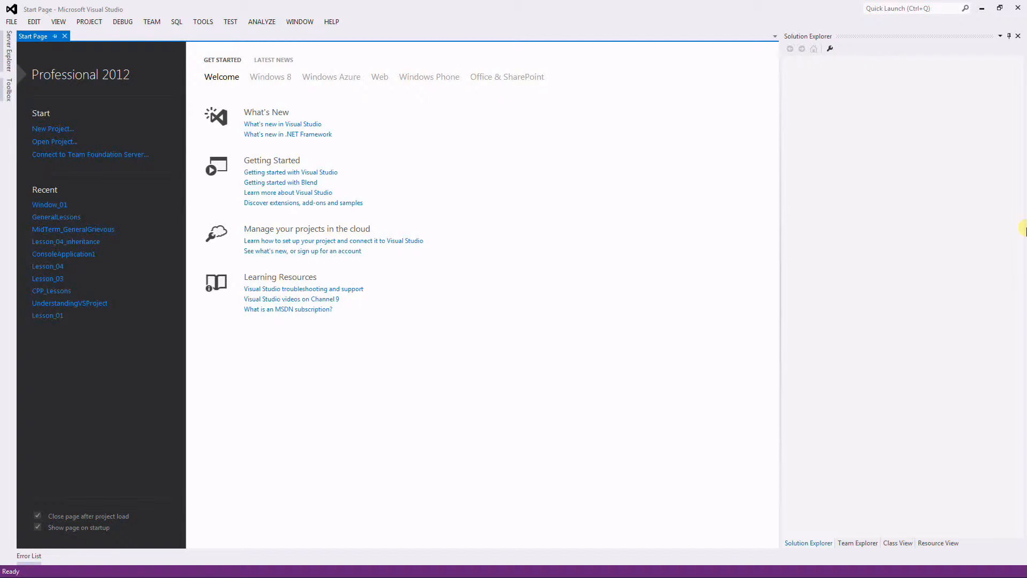
{"action": "mouse_move", "coordinate": [676, 190]}
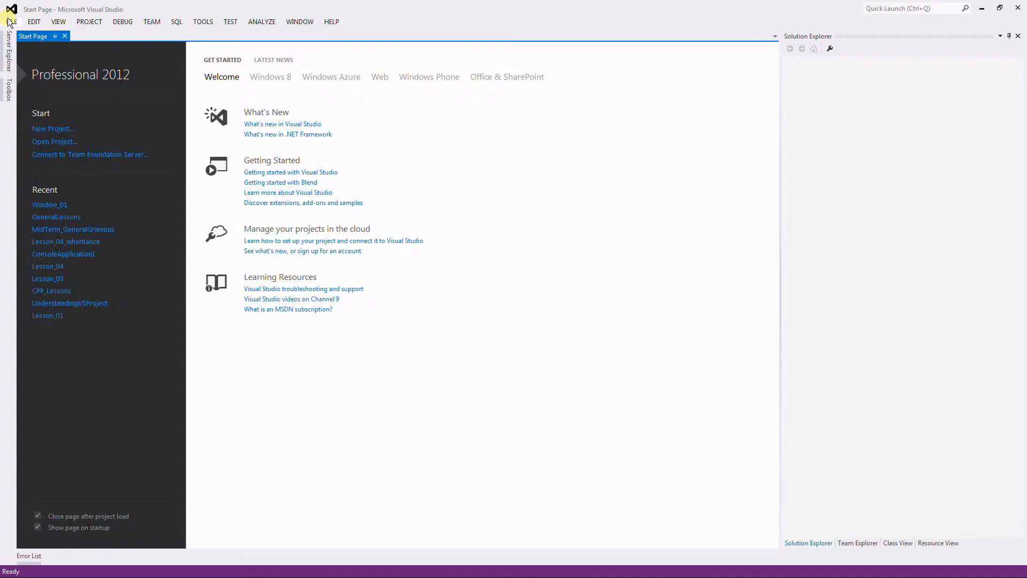
Step: Create a Visual C++ MFC Application project named MFC_HelloWorld, opening its wizard
{"action": "left_click", "coordinate": [33, 21]}
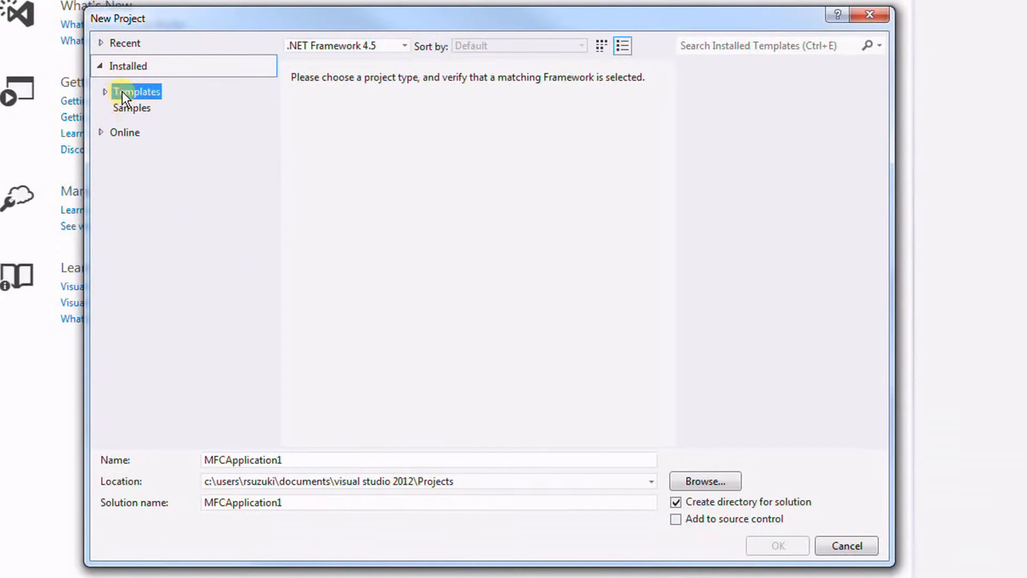
{"action": "left_click", "coordinate": [103, 91]}
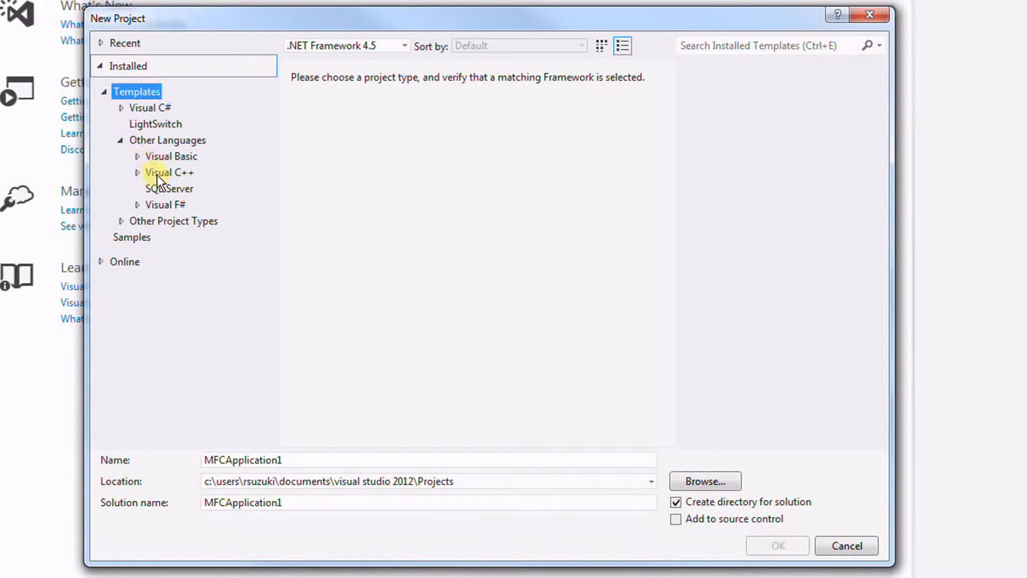
{"action": "left_click", "coordinate": [137, 172]}
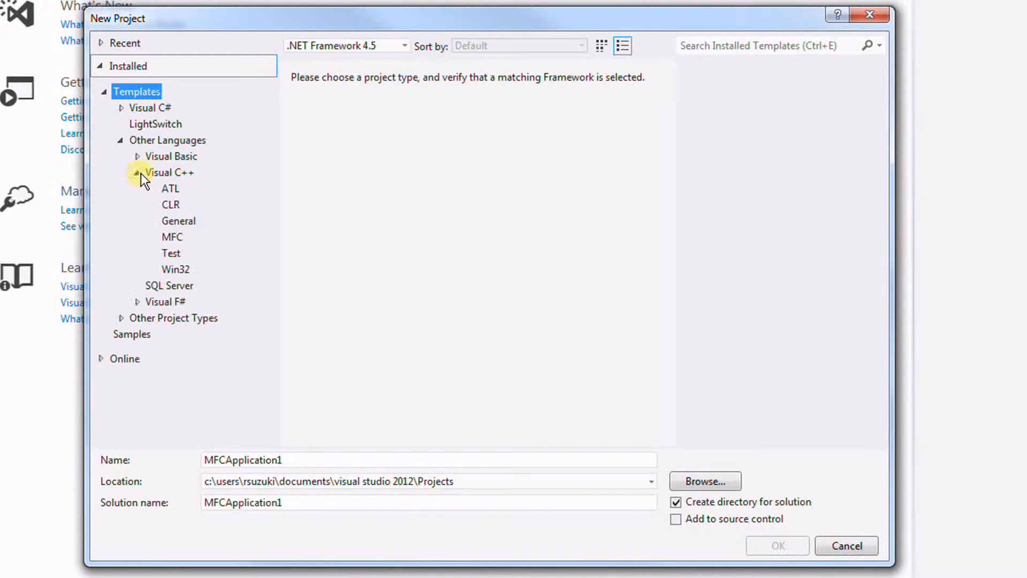
{"action": "left_click", "coordinate": [169, 172]}
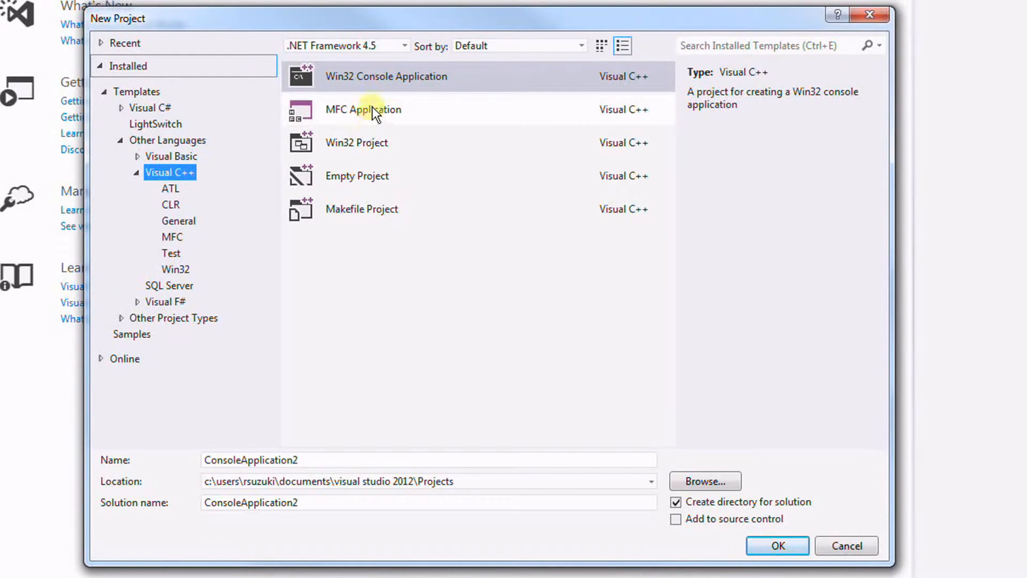
{"action": "left_click", "coordinate": [363, 110]}
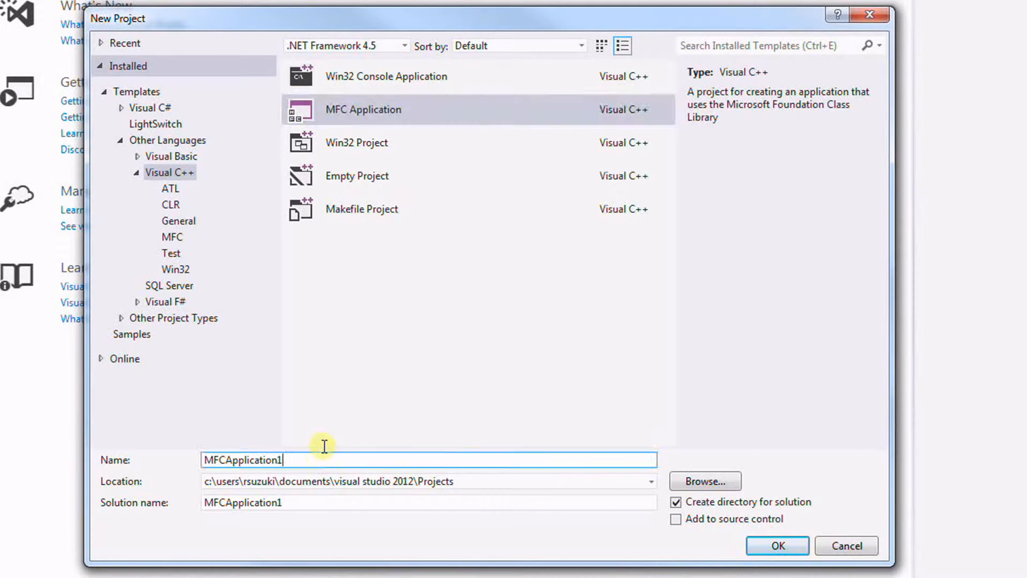
{"action": "type", "text": "MFC_HelloWorld"}
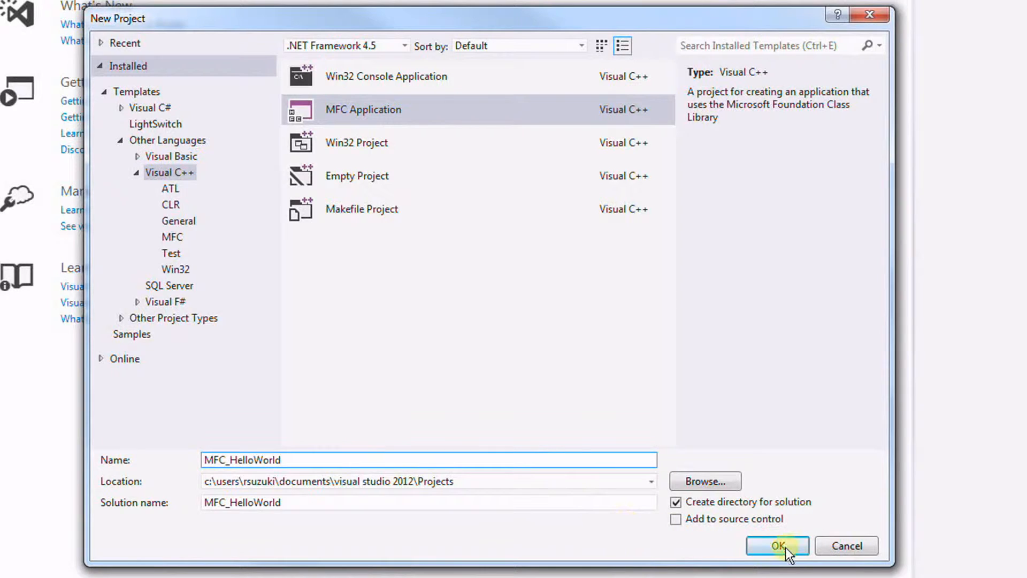
{"action": "left_click", "coordinate": [777, 545]}
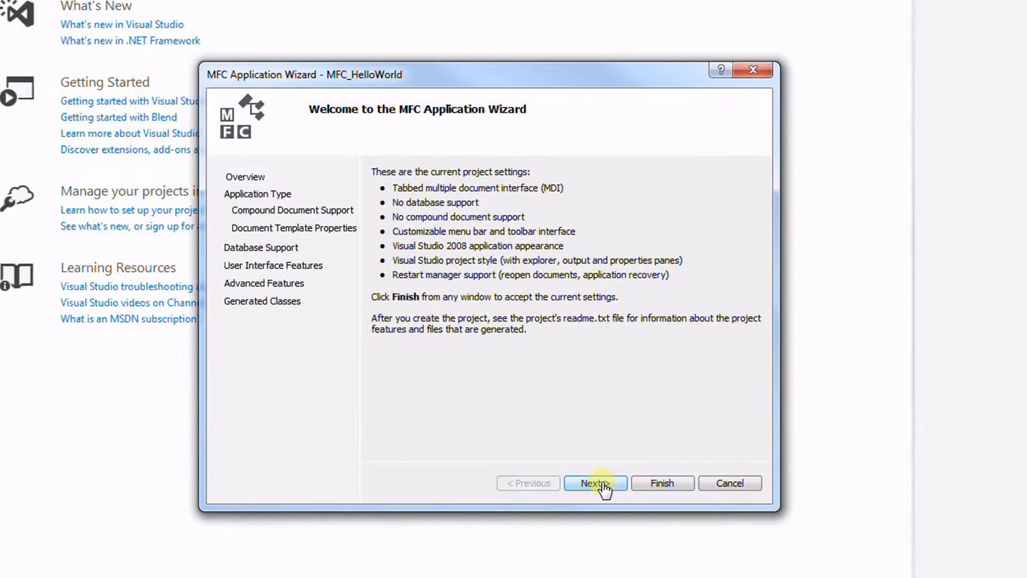
Step: Set the application type to Dialog based, keeping MFC as a shared DLL
{"action": "left_click", "coordinate": [595, 483]}
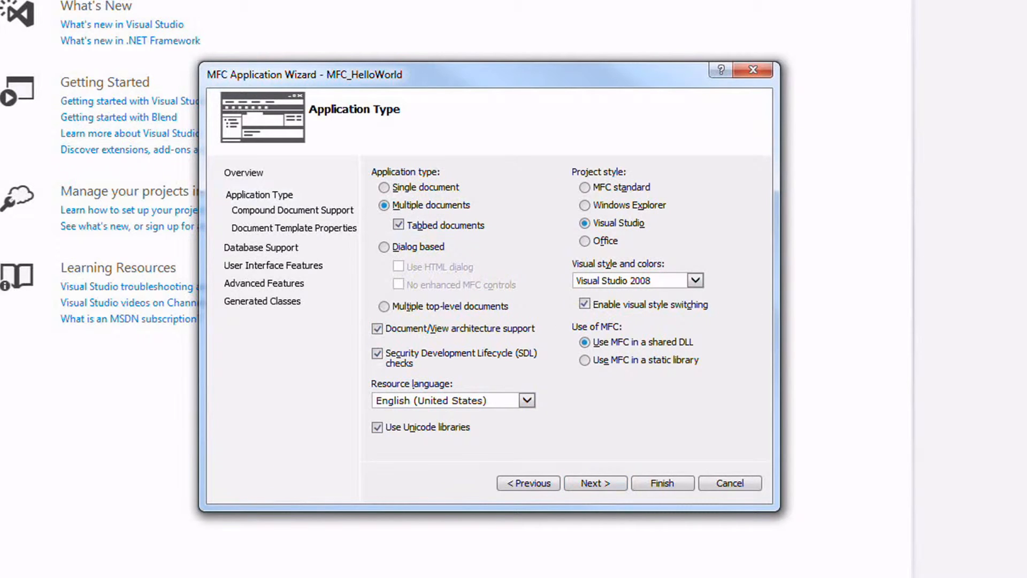
{"action": "mouse_move", "coordinate": [165, 247]}
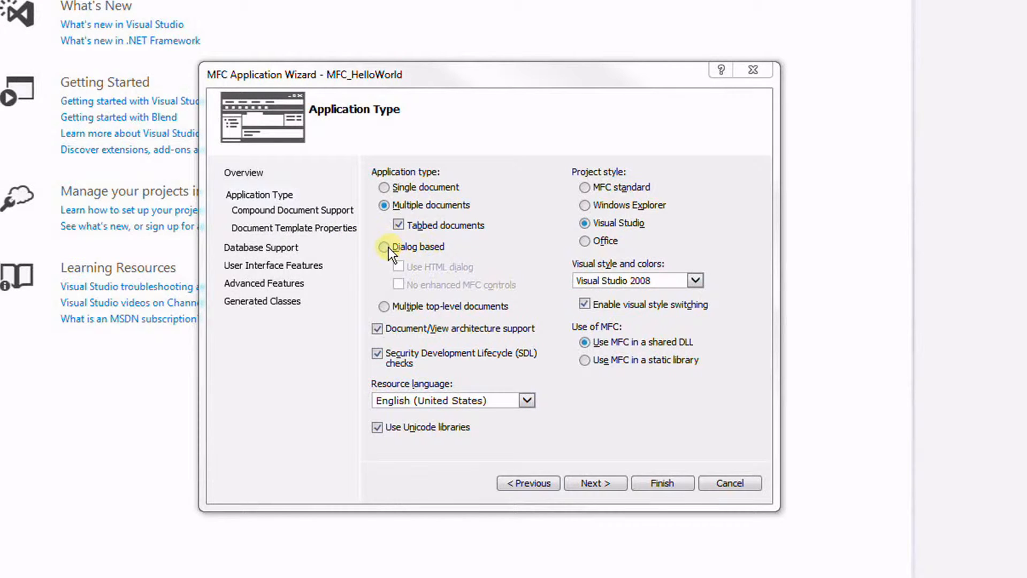
{"action": "left_click", "coordinate": [384, 247]}
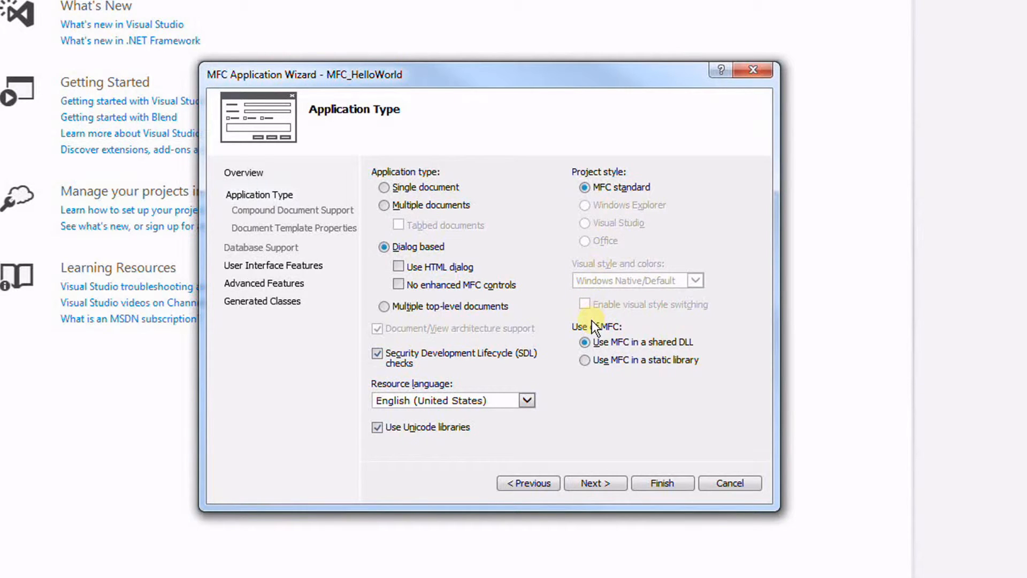
{"action": "mouse_move", "coordinate": [621, 350]}
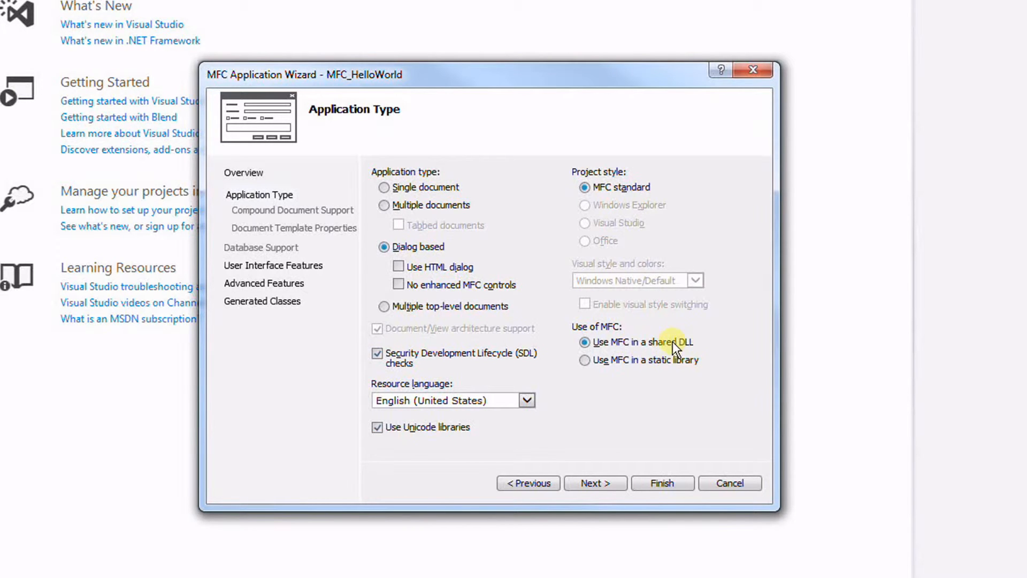
{"action": "left_click", "coordinate": [594, 483]}
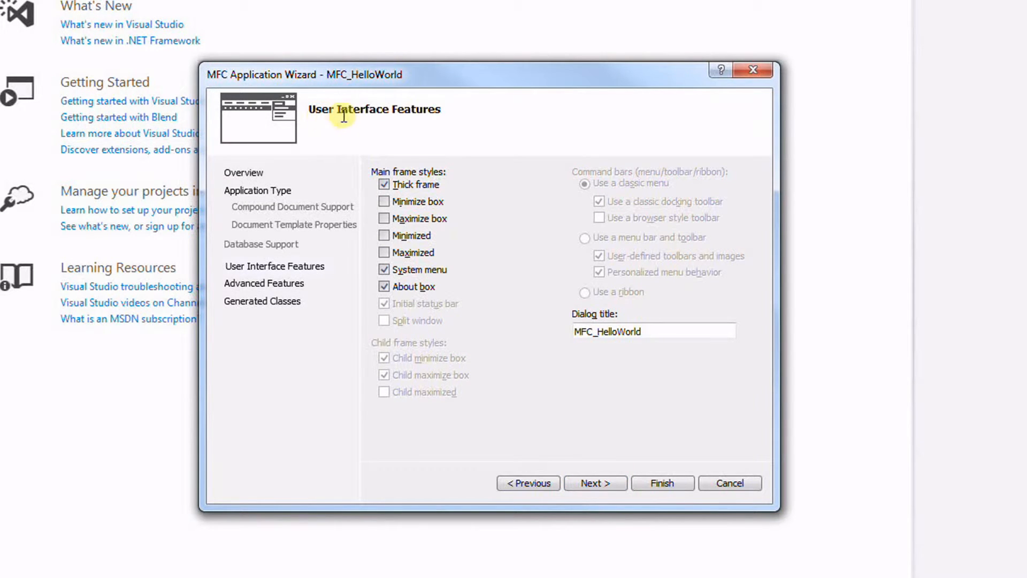
Step: Clear the main frame styles and ActiveX, Common Control Manifest, Restart Manager options
{"action": "left_click", "coordinate": [384, 184]}
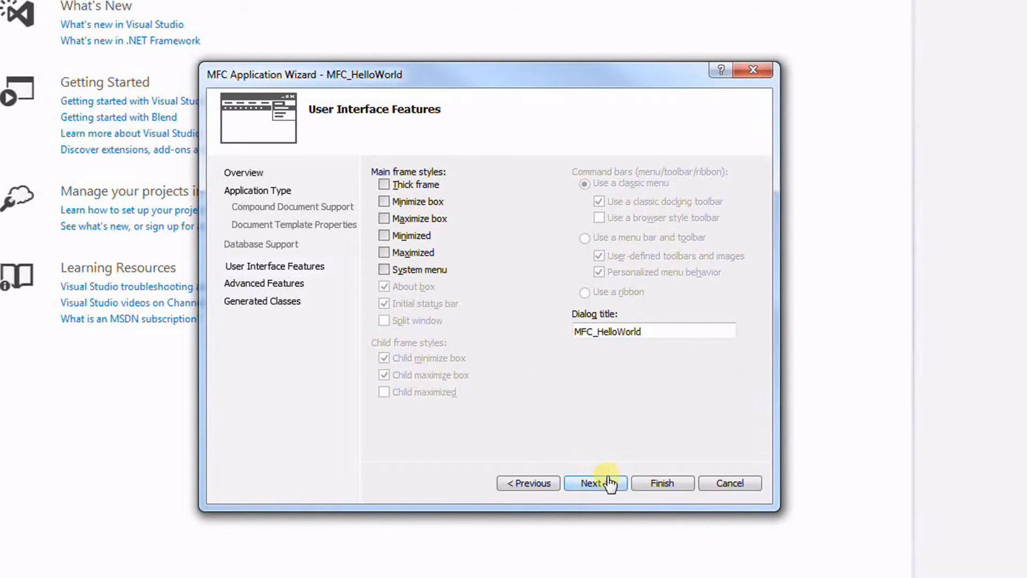
{"action": "left_click", "coordinate": [595, 483]}
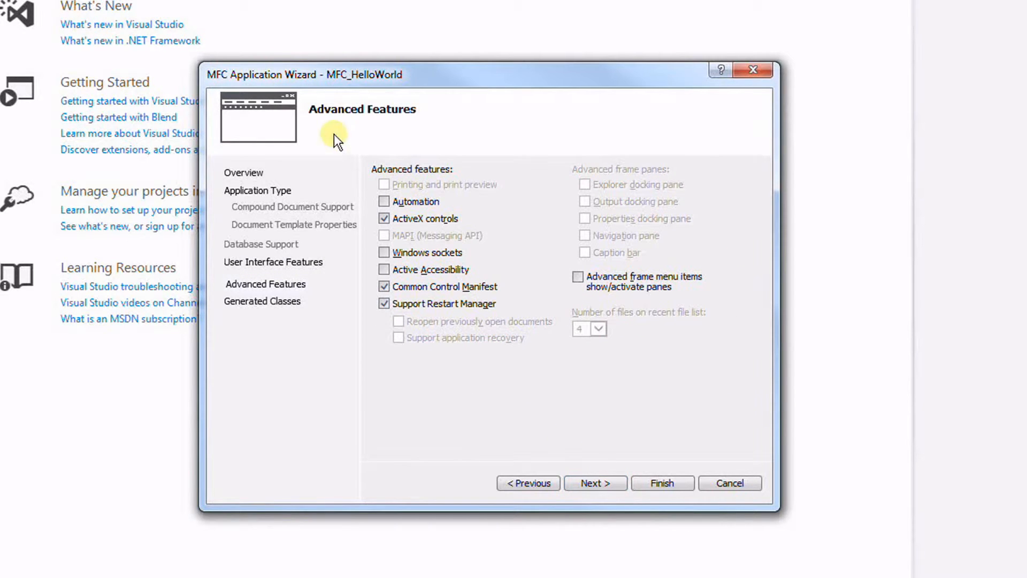
{"action": "mouse_move", "coordinate": [406, 116]}
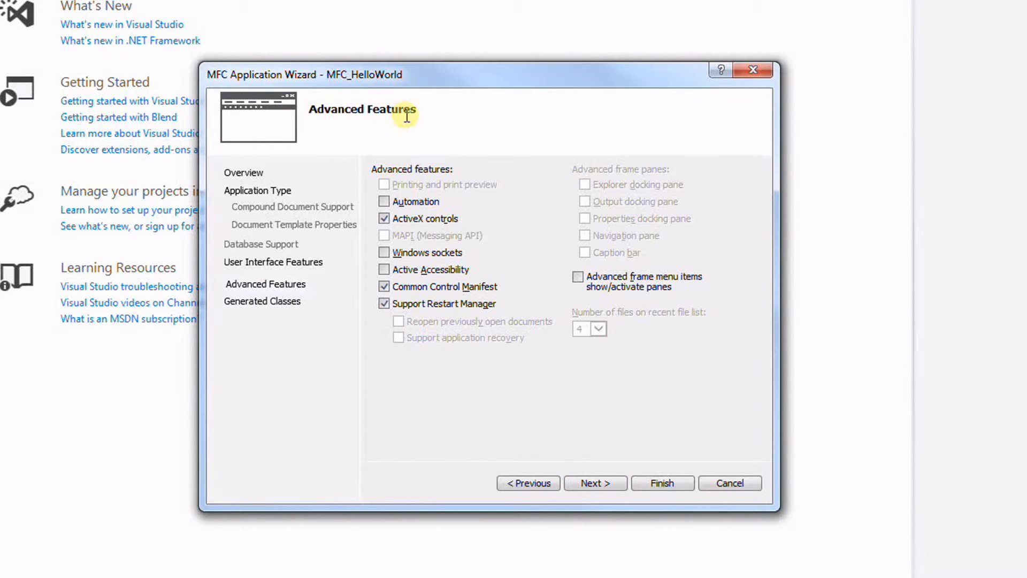
{"action": "mouse_move", "coordinate": [505, 282]}
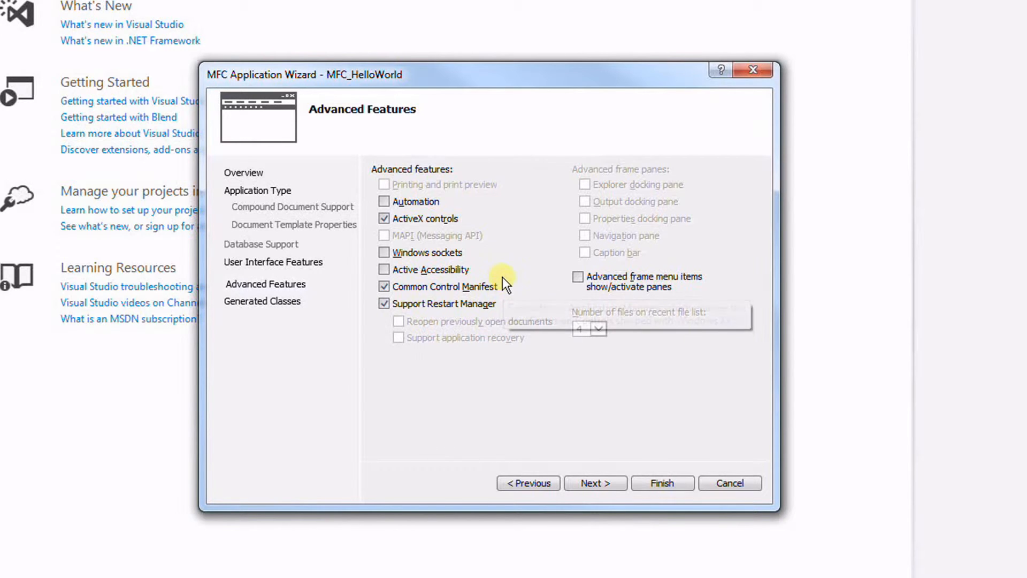
{"action": "left_click", "coordinate": [384, 218]}
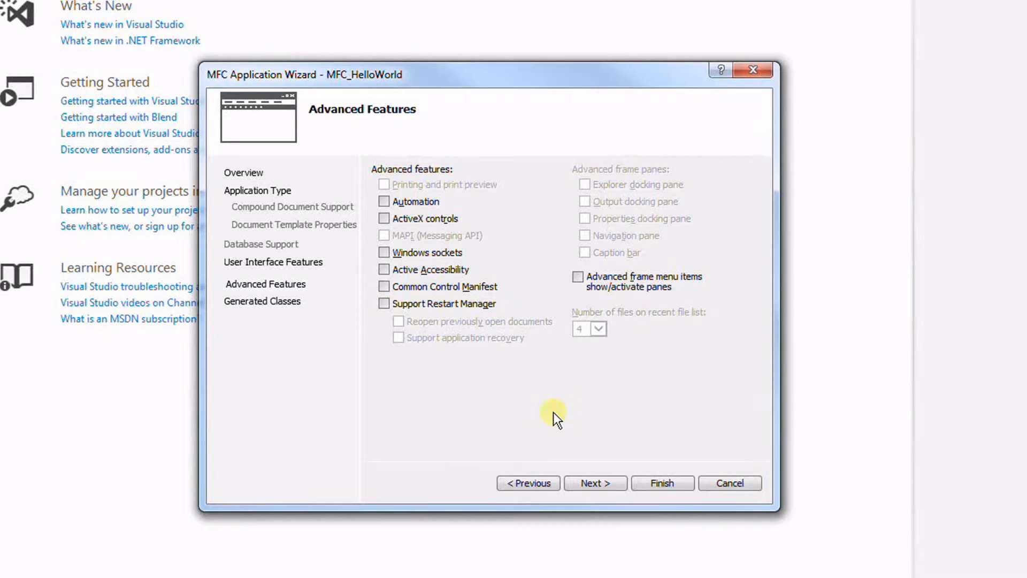
{"action": "left_click", "coordinate": [595, 483]}
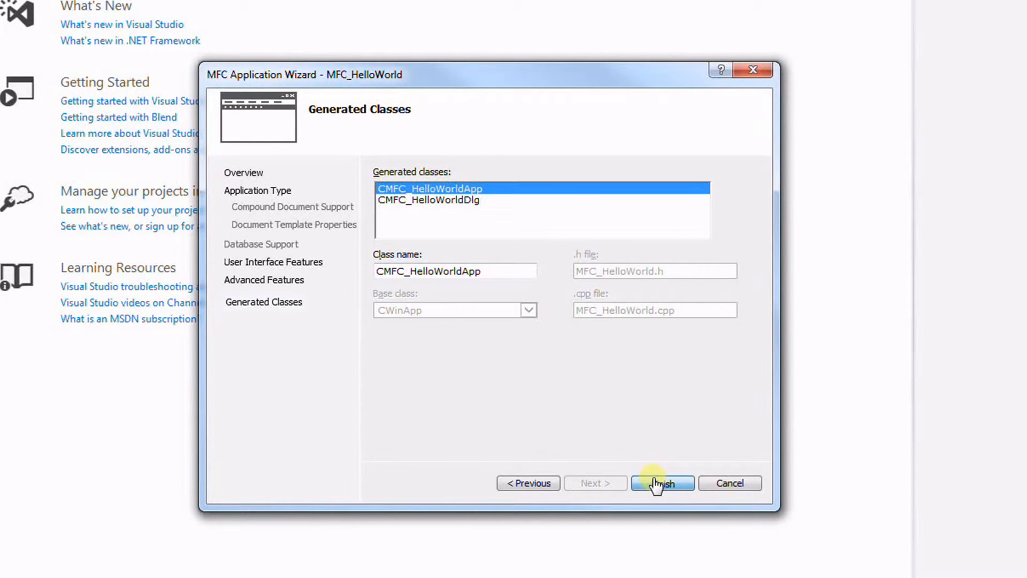
Step: Finish the wizard and open the MFC_HelloWorld main dialog in the dialog editor
{"action": "left_click", "coordinate": [662, 482]}
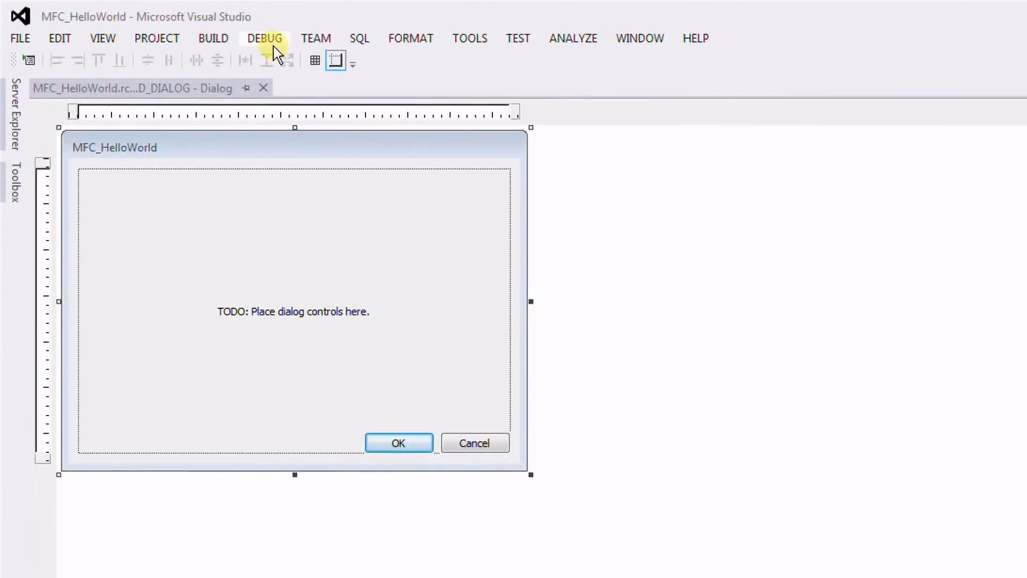
{"action": "left_click", "coordinate": [264, 38]}
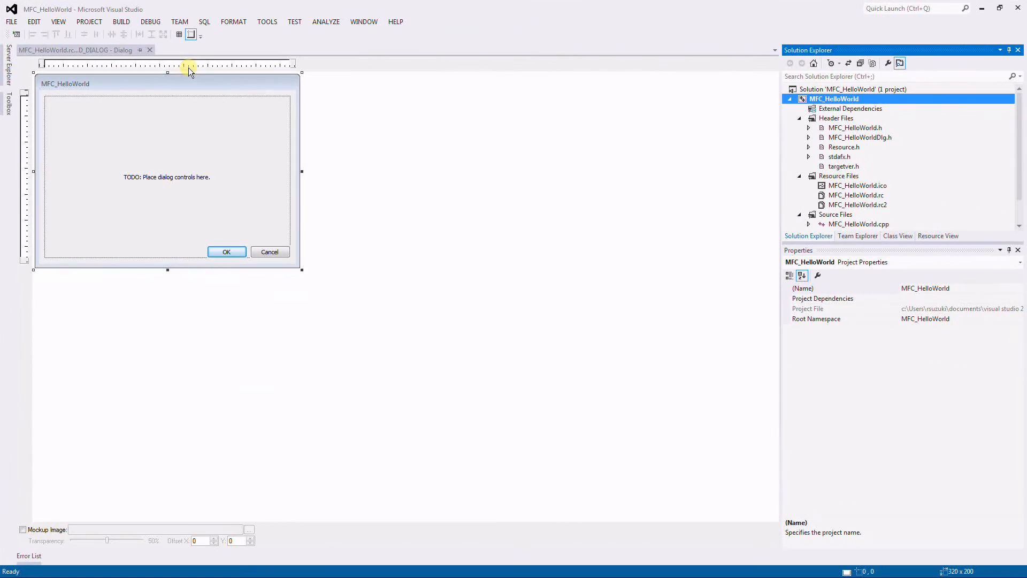
{"action": "mouse_move", "coordinate": [599, 484]}
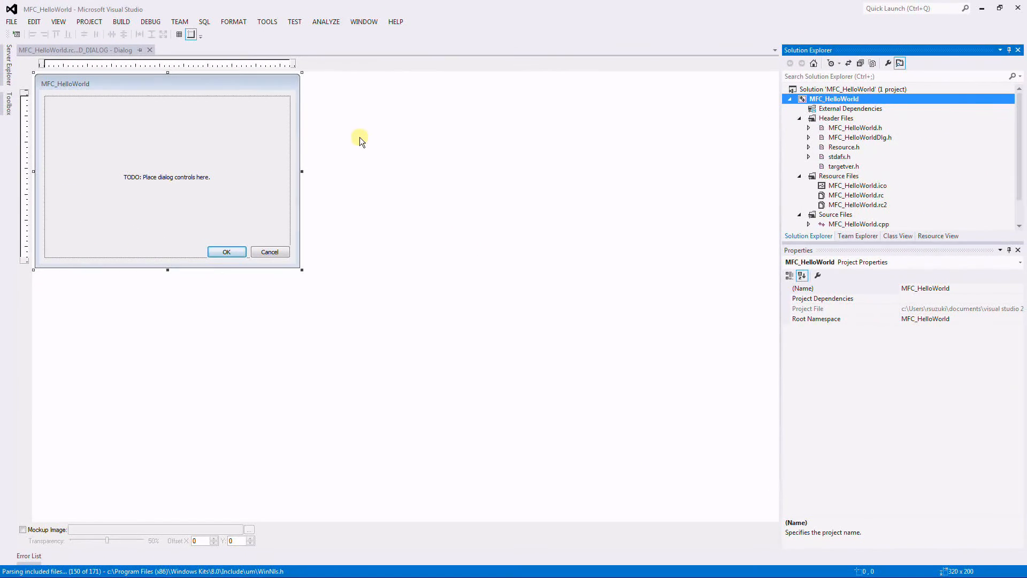
{"action": "mouse_move", "coordinate": [570, 207]}
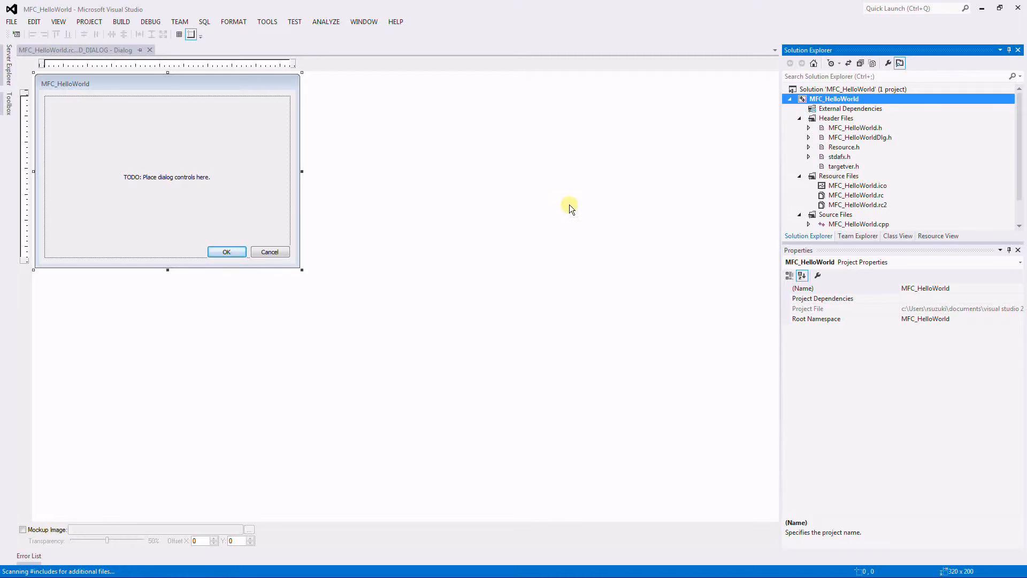
{"action": "left_click", "coordinate": [146, 177]}
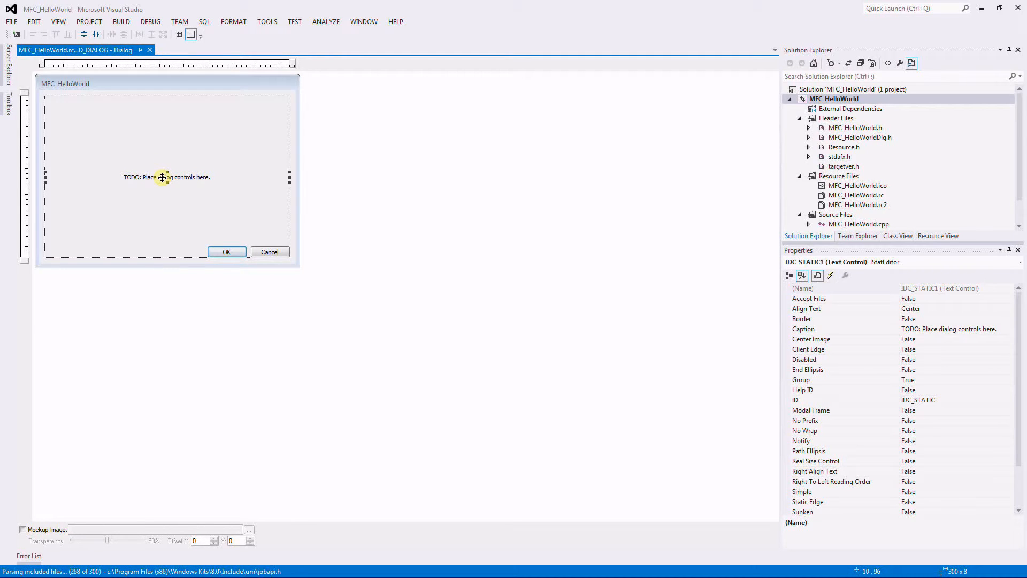
{"action": "mouse_move", "coordinate": [484, 198]}
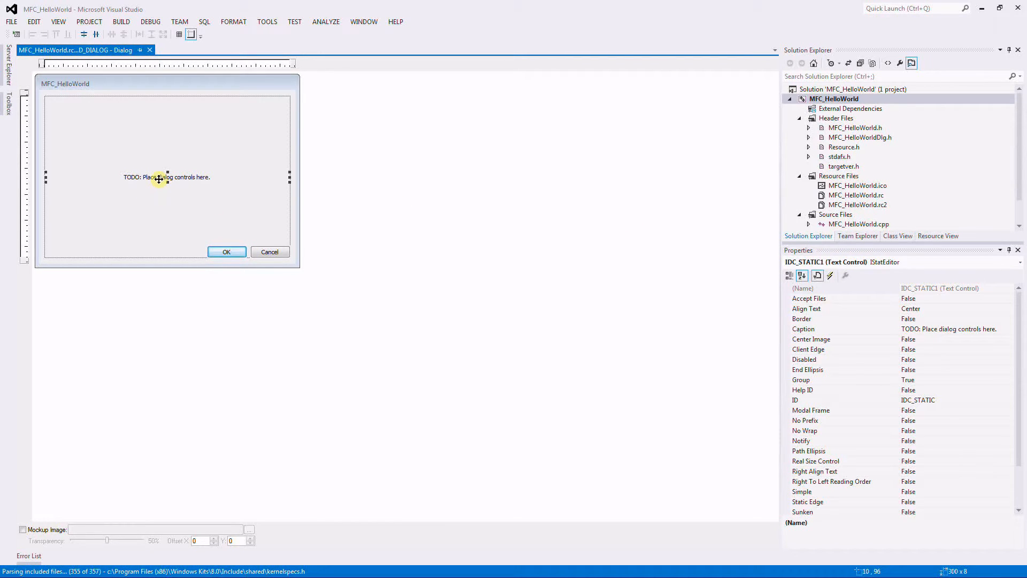
Step: Change the TODO static text's Caption to 'Hello World'
{"action": "right_click", "coordinate": [159, 178]}
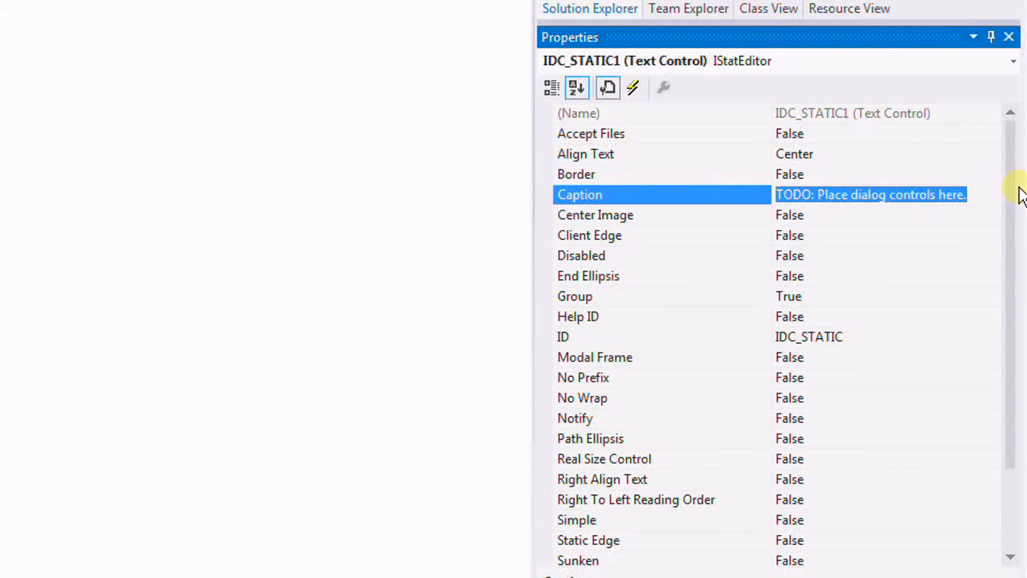
{"action": "type", "text": "Hello World"}
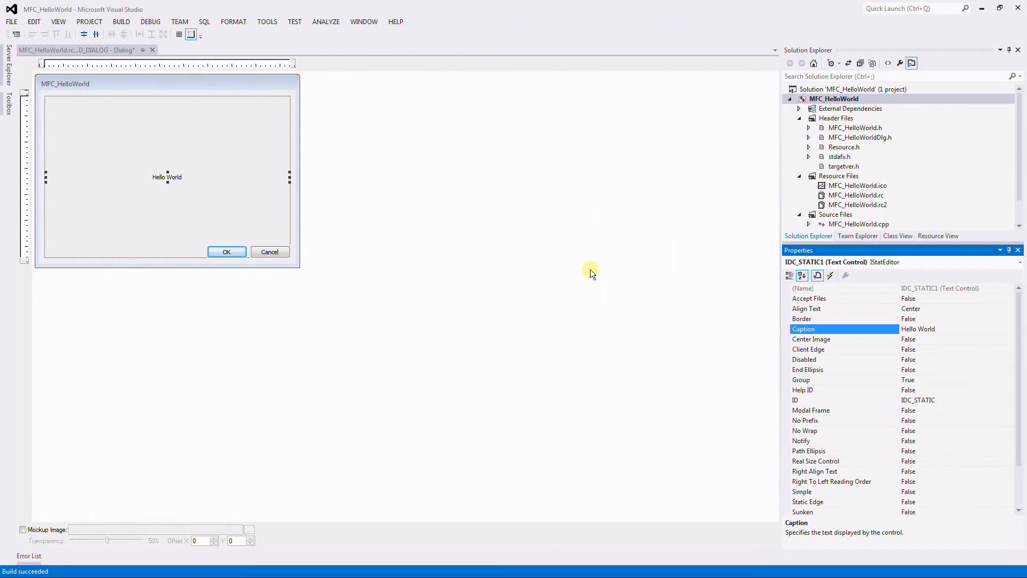
{"action": "mouse_move", "coordinate": [71, 90]}
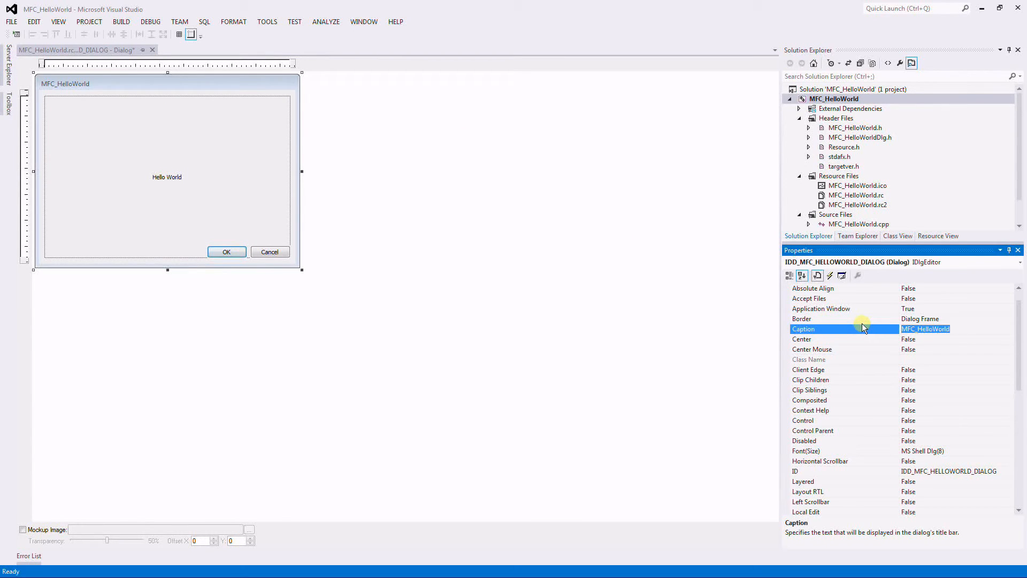
Step: Set the dialog's Caption property to 'General Grievous'
{"action": "type", "text": "General Grievous"}
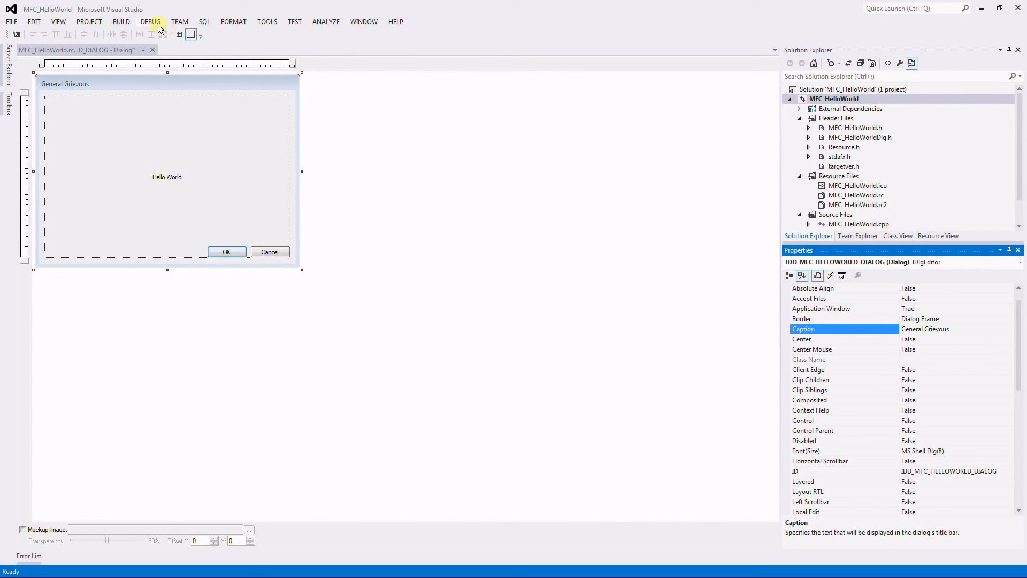
Step: Build and launch MFC_HelloWorld using DEBUG > Start Without Debugging
{"action": "left_click", "coordinate": [152, 21]}
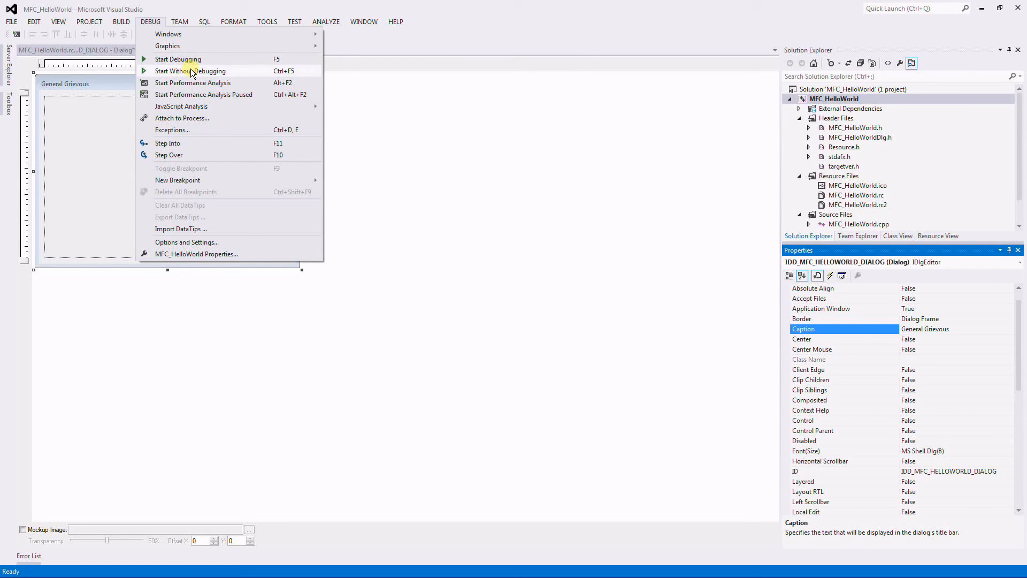
{"action": "left_click", "coordinate": [190, 71]}
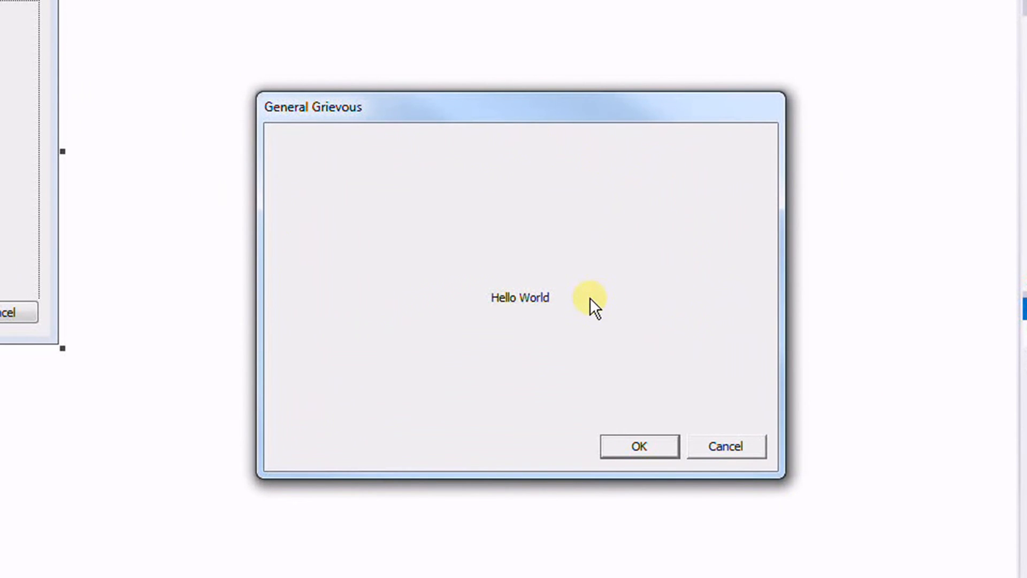
{"action": "mouse_move", "coordinate": [364, 114]}
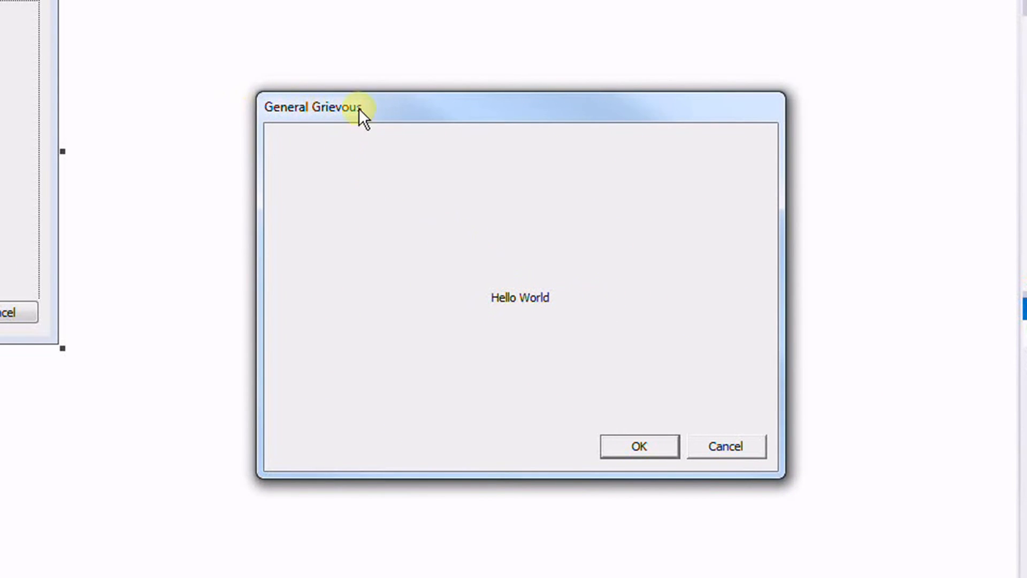